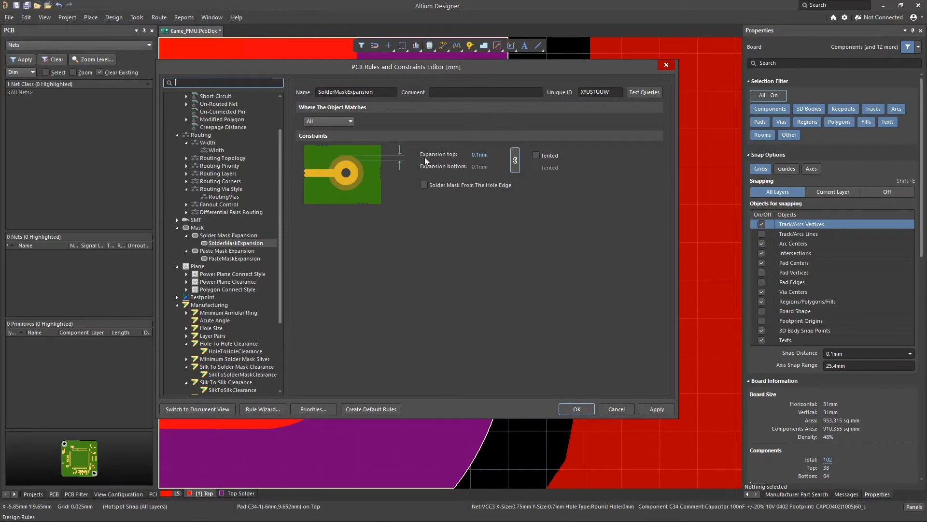
mouse_move(565, 391)
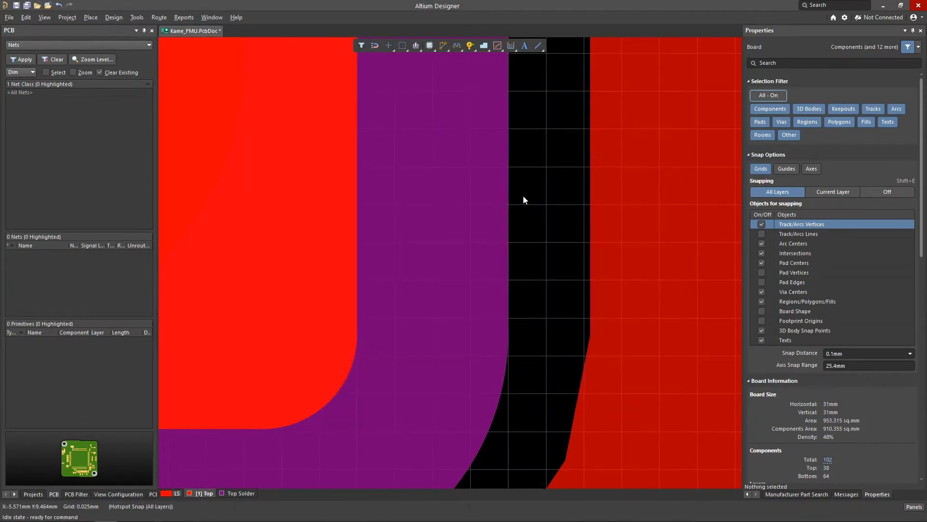
Zoom in on the VCC3 and GND pads around pin 75.
scroll("down", 3)
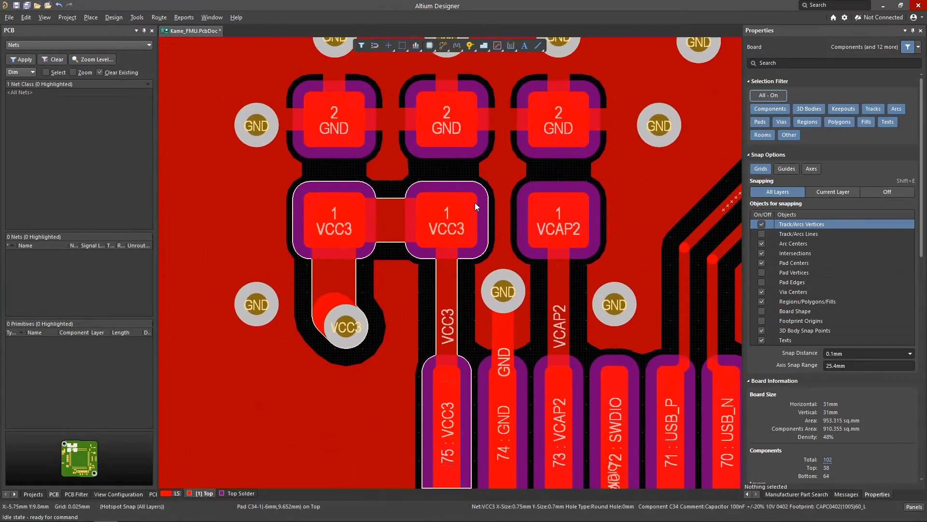
Inspect the VCC3 pad's solder mask expansion and view the 0.1 mm minimum sliver rule.
left_click(446, 222)
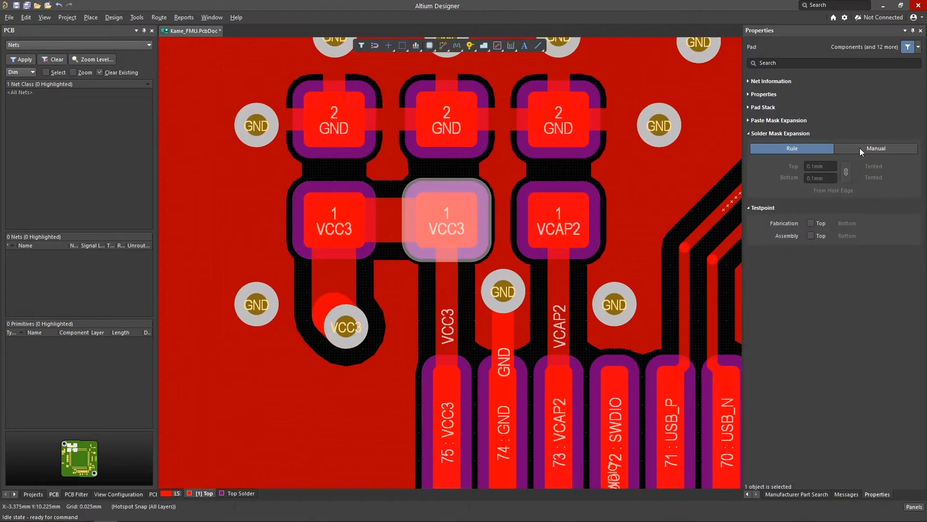
left_click(875, 149)
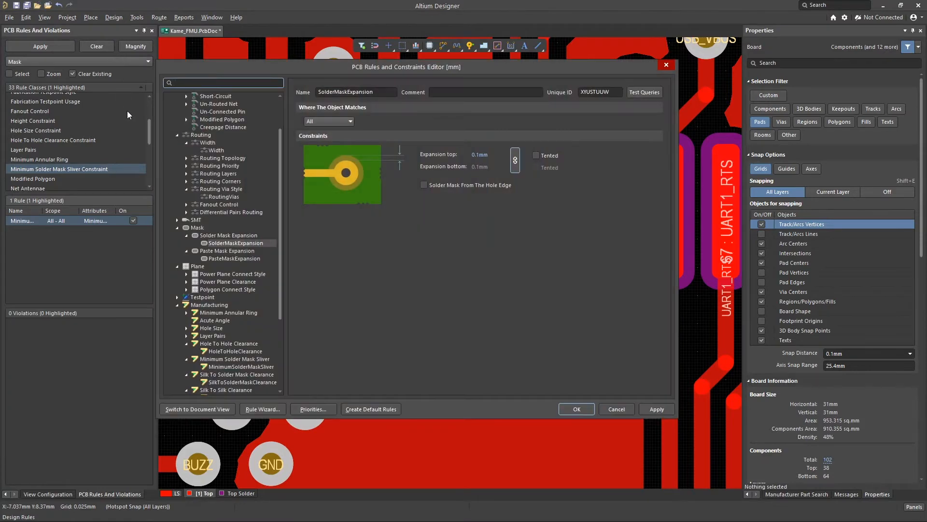
left_click(240, 366)
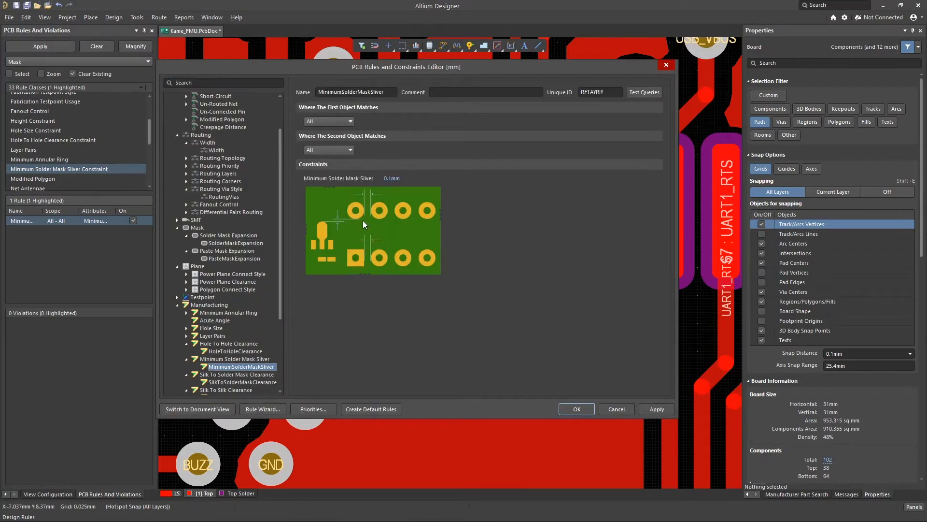
mouse_move(517, 360)
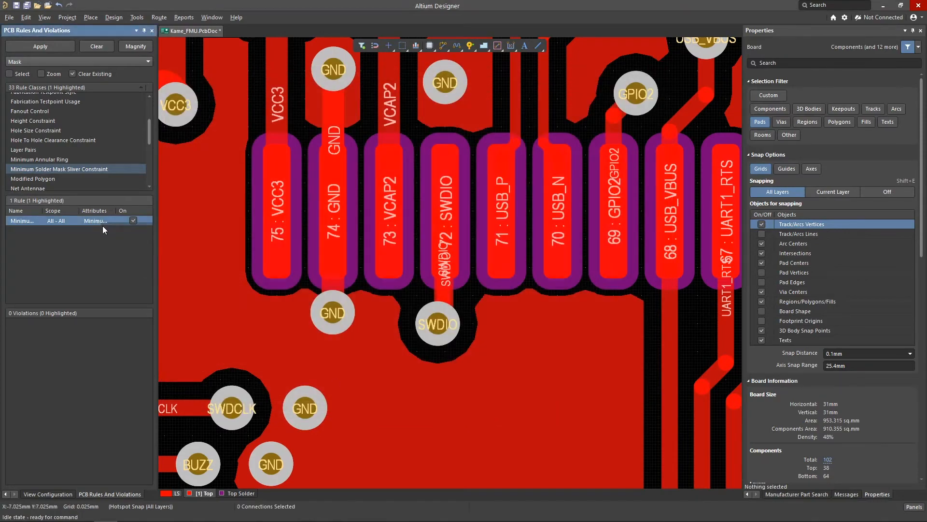
List the 54 Minimum Solder Mask Sliver violations between pads.
left_click(40, 45)
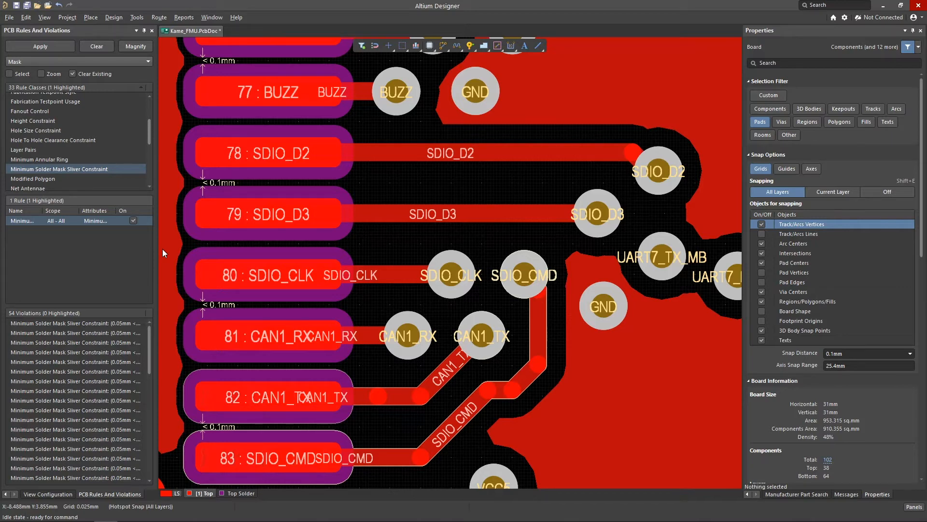
mouse_move(149, 198)
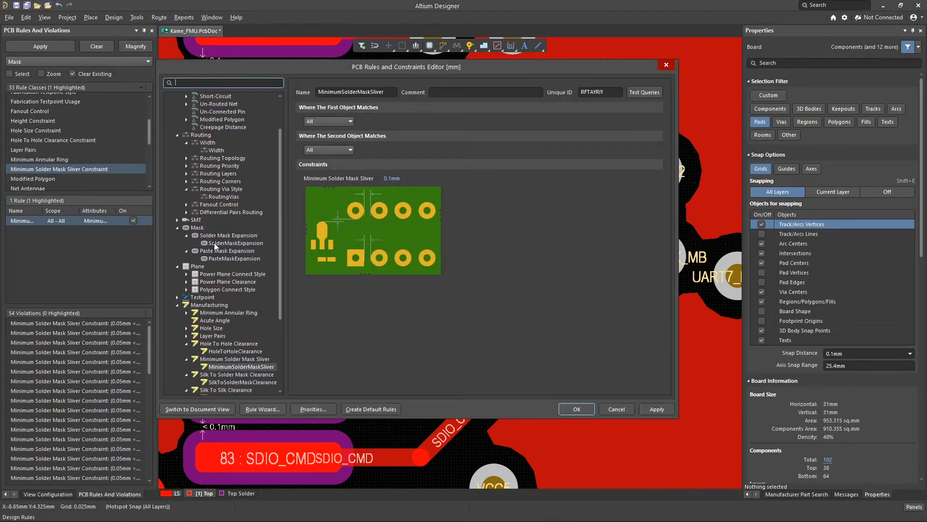
Set the SolderMaskExpansion rule to 0.05 mm top and bottom and apply it.
left_click(237, 242)
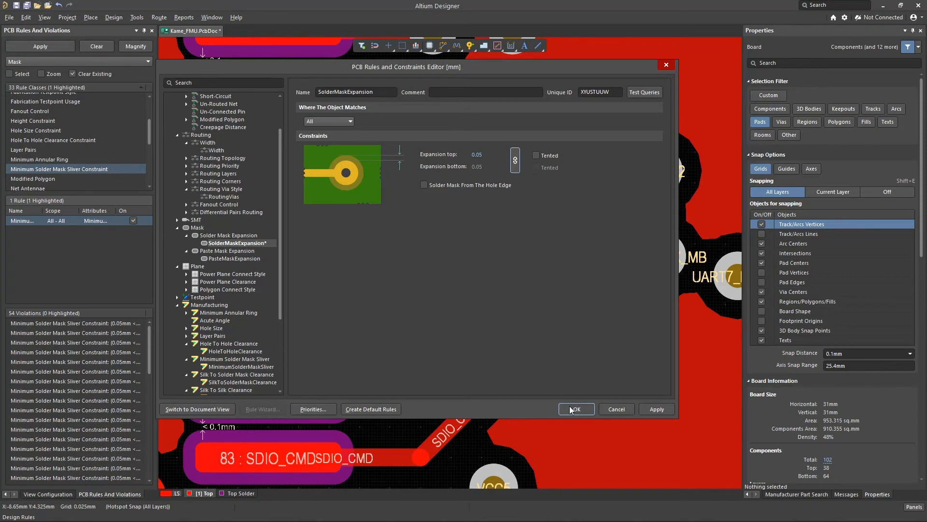
left_click(576, 409)
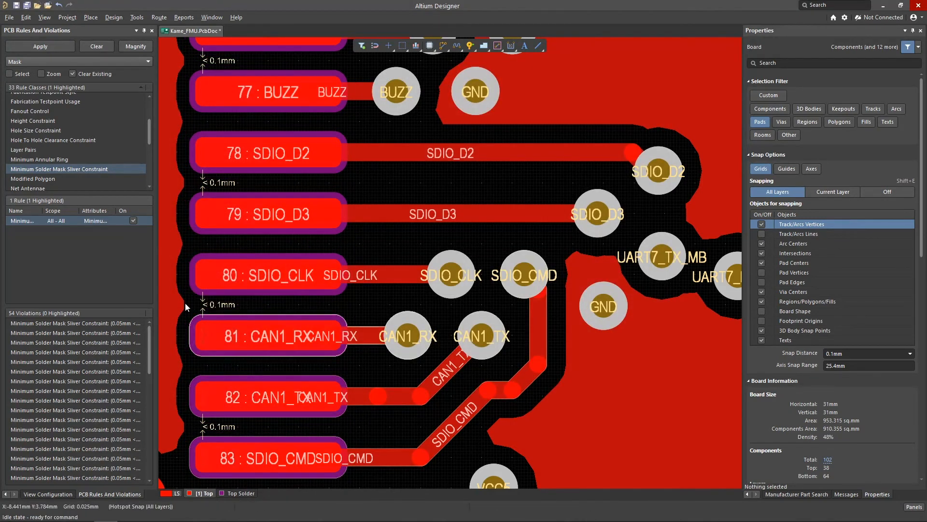